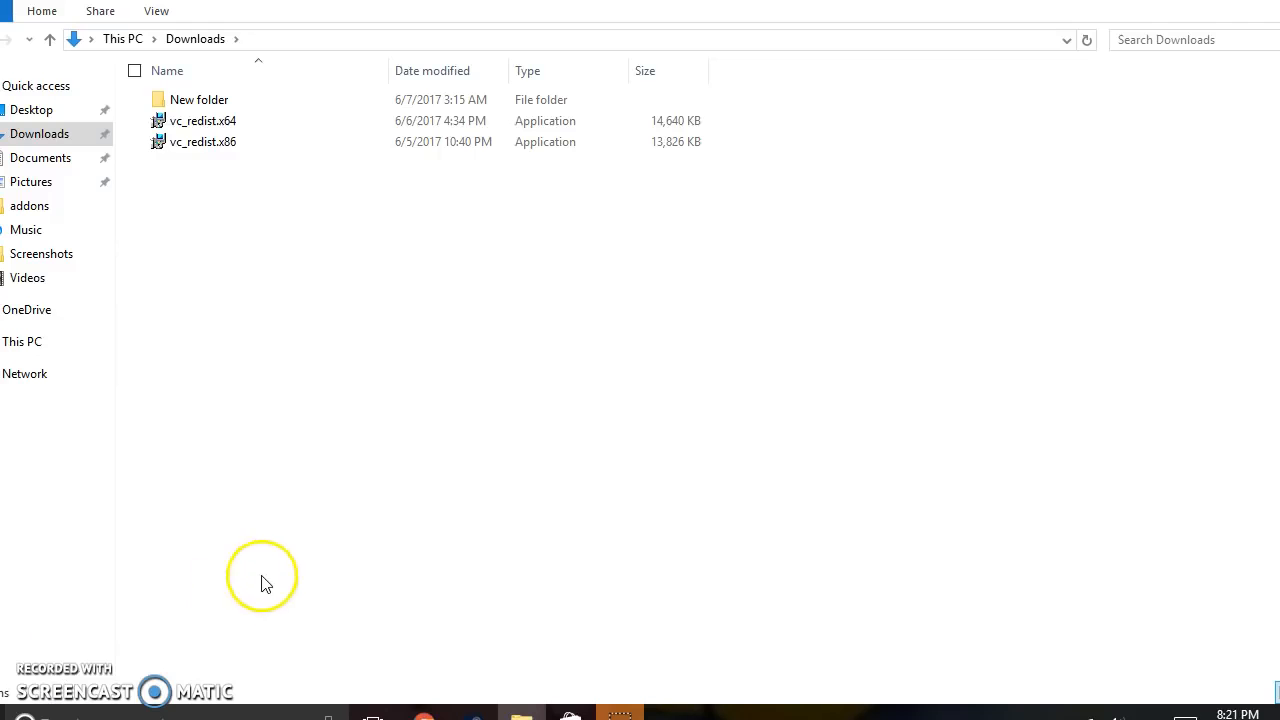
mouse_move(528, 420)
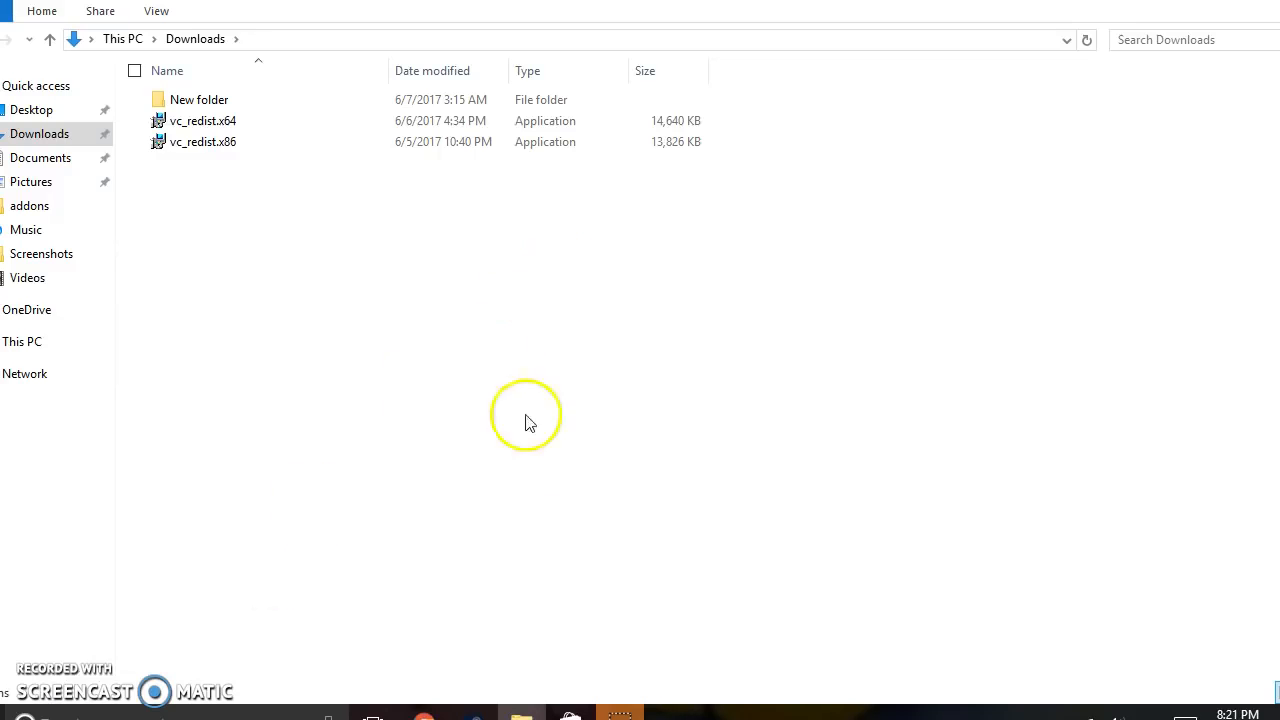
mouse_move(548, 460)
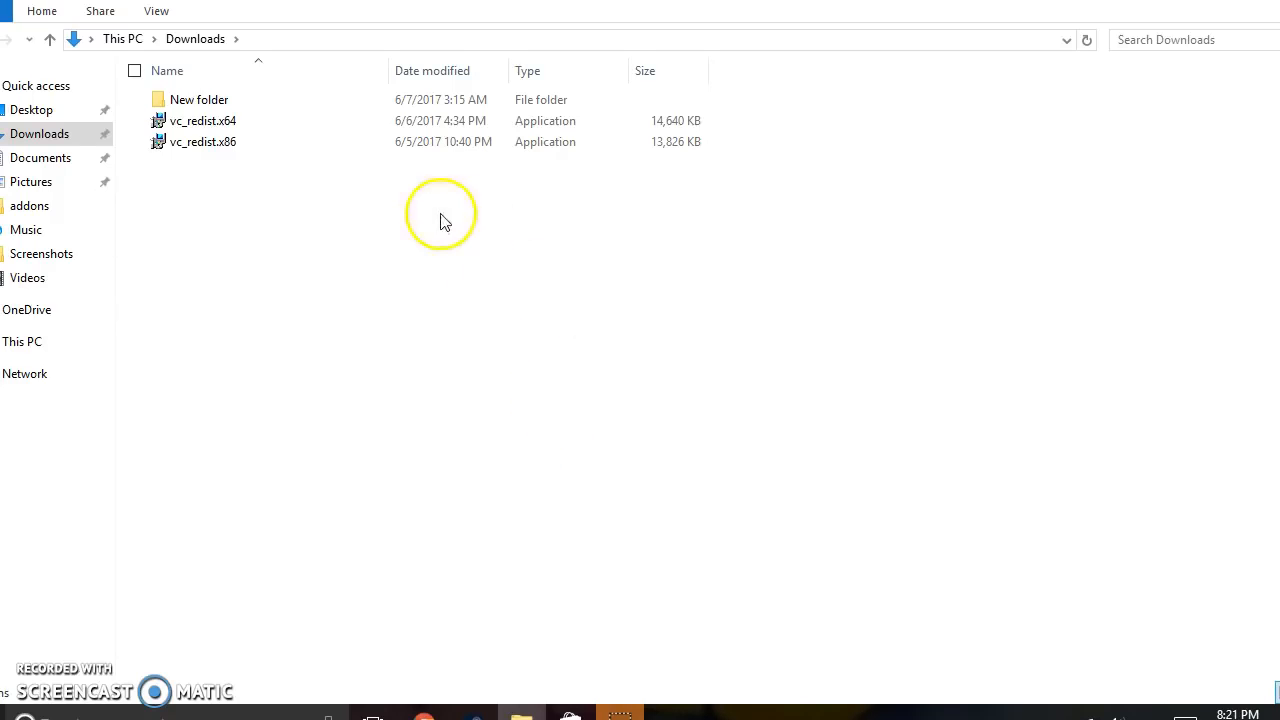
mouse_move(418, 658)
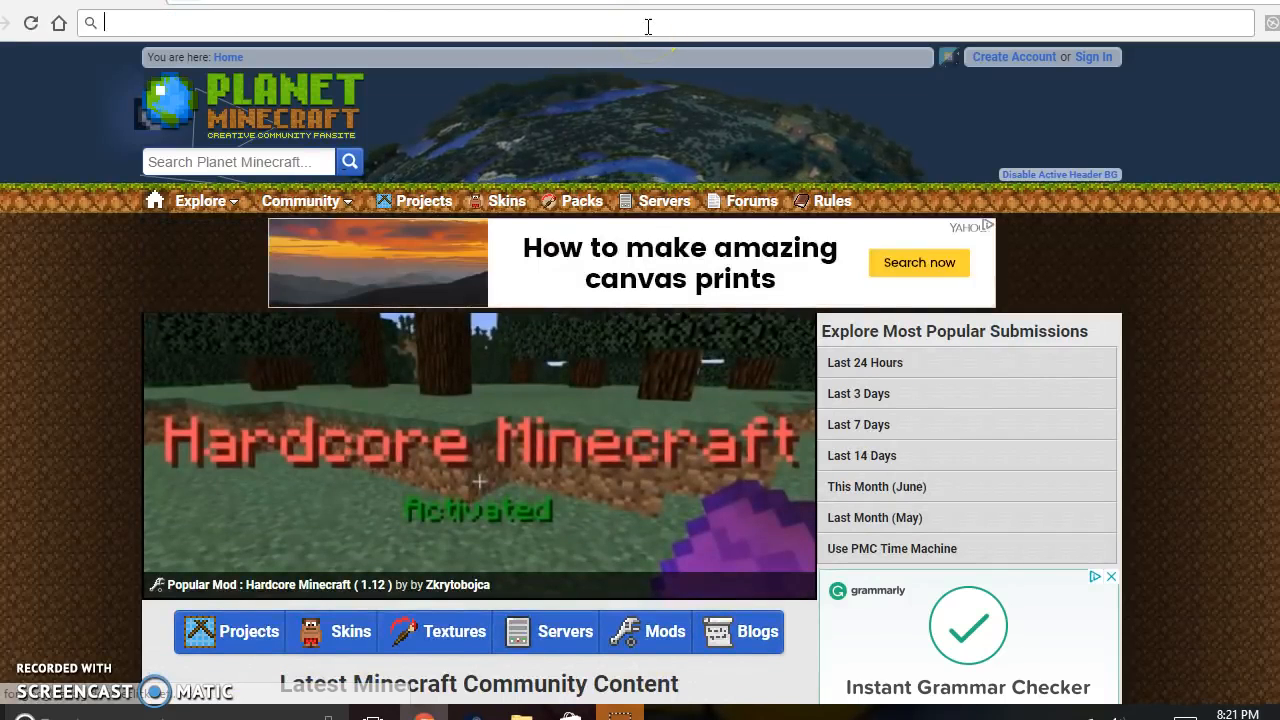
Step: Go to microsoft.com and search 'microsoft visual', choosing the 'microsoft visual c++ 2015' suggestion
text(https://www.microsoft.com/en-us/)
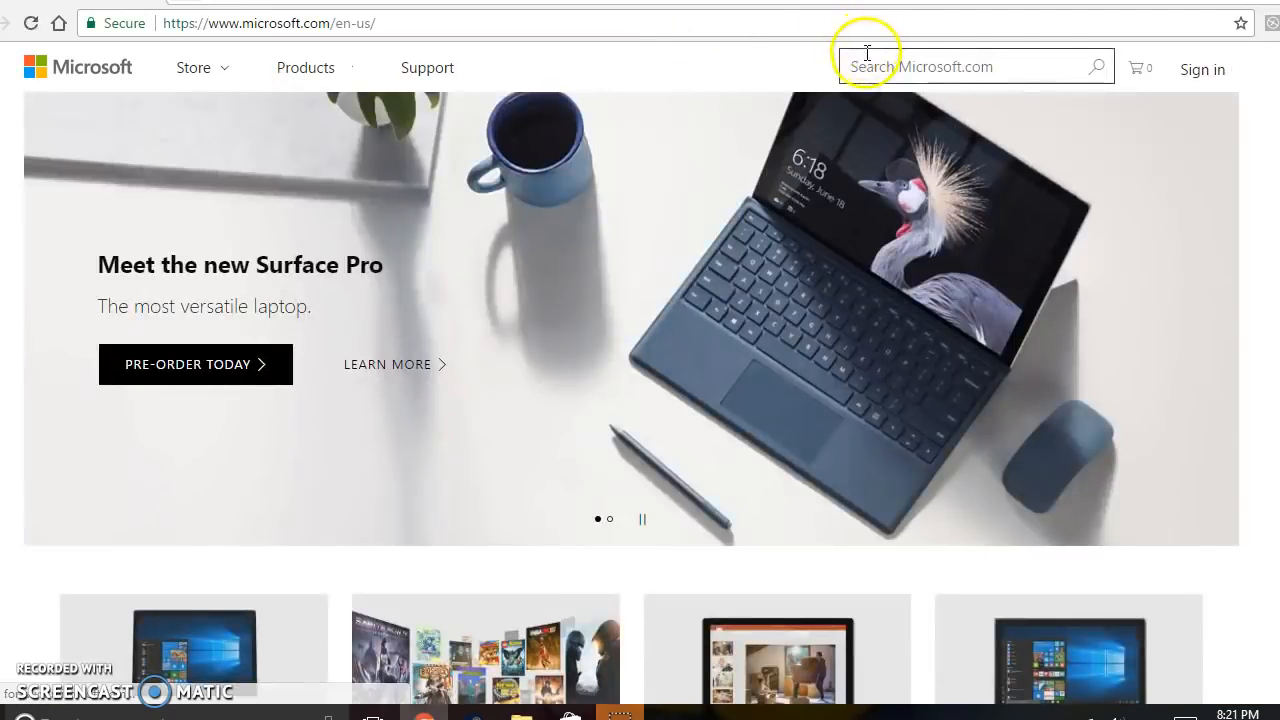
text(Micro)
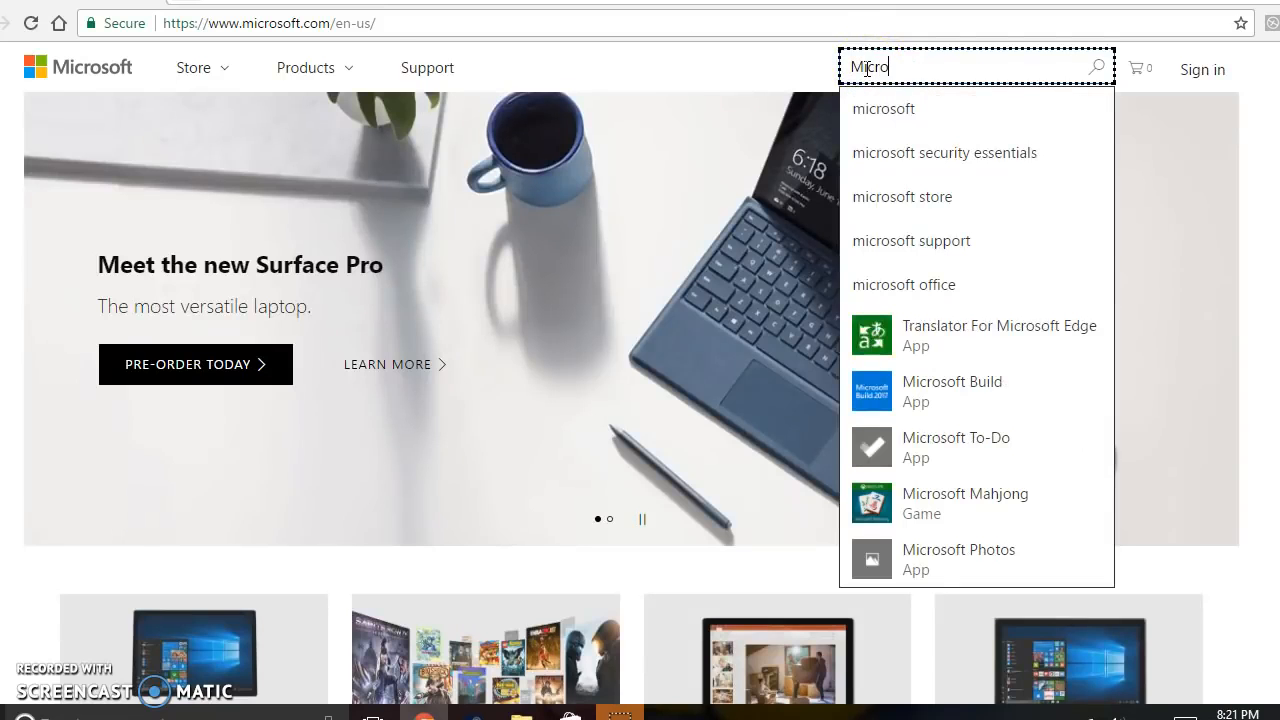
text(sft)
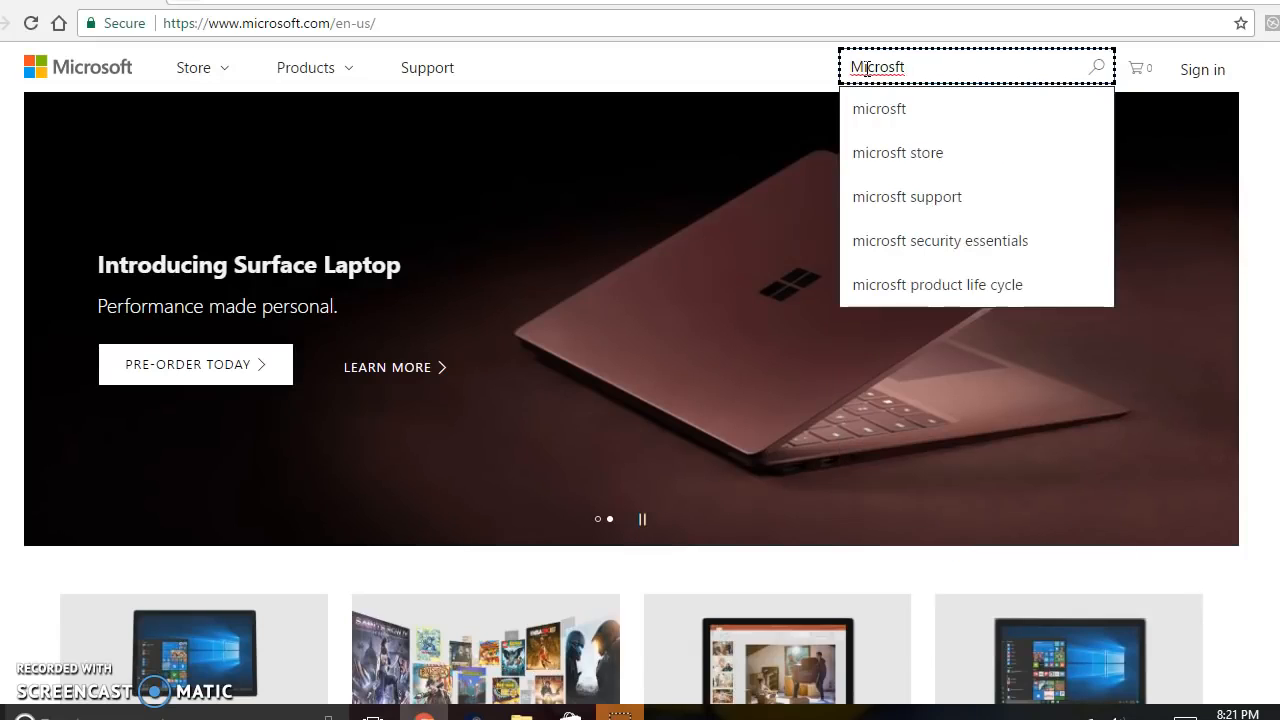
text(visual)
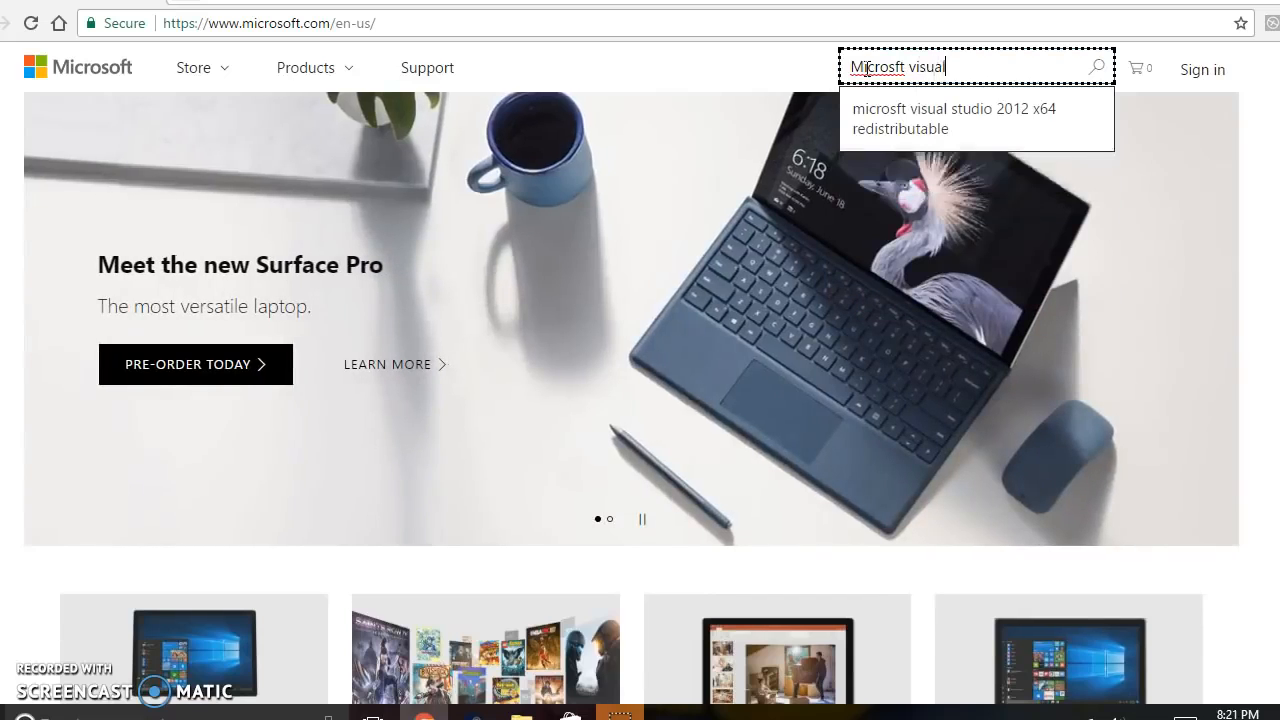
key(BackSpace)
text(o)
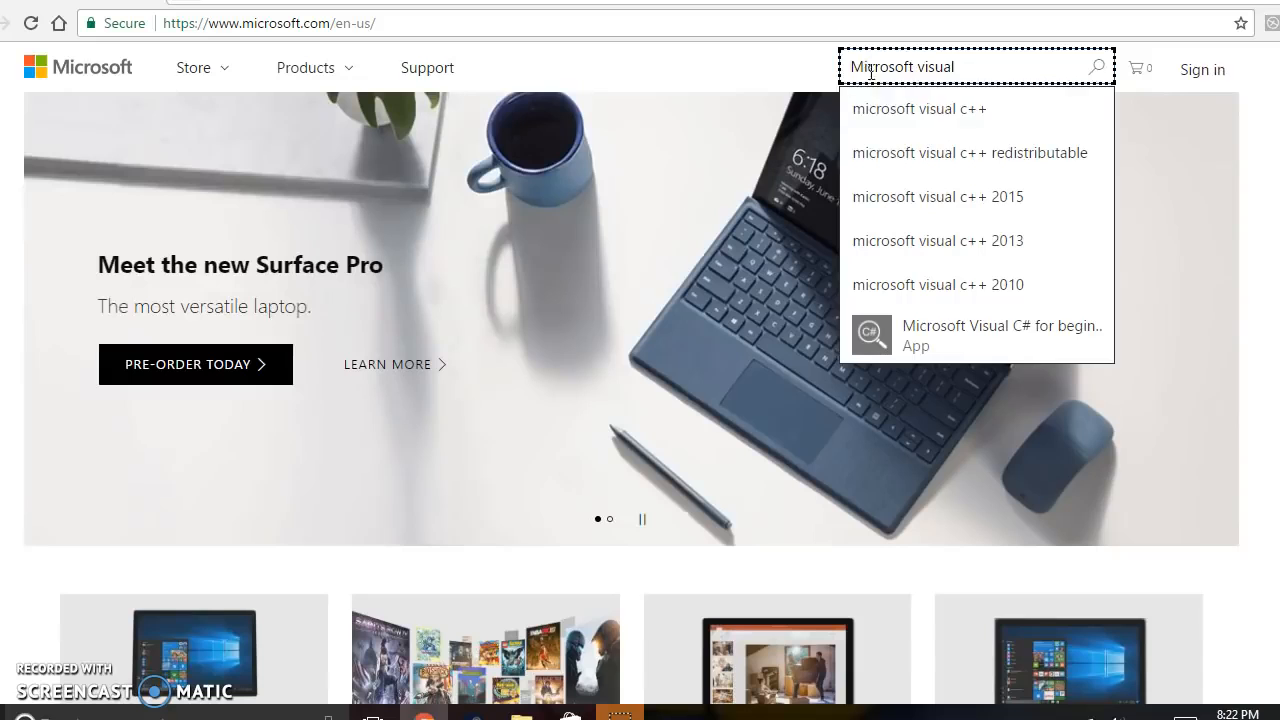
click(940, 196)
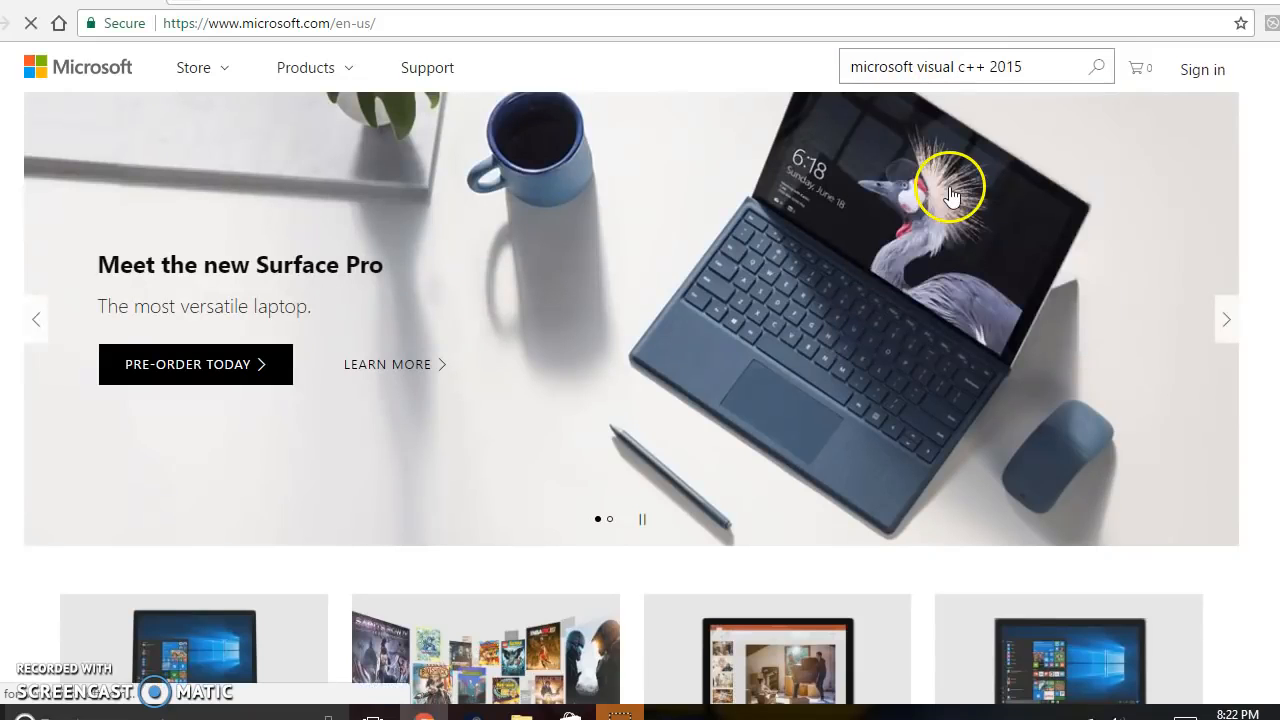
Step: Run the search and show all Downloads results, led by Redistributable Update 3 RC
click(1096, 66)
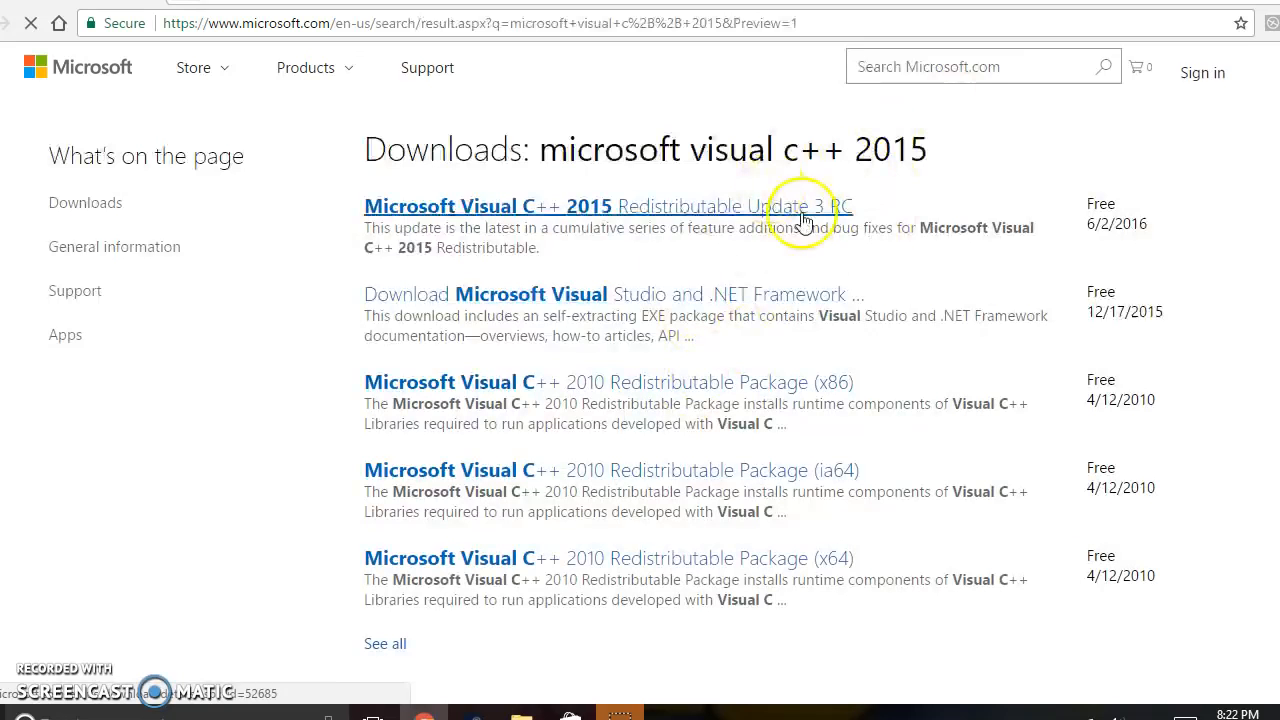
mouse_move(632, 392)
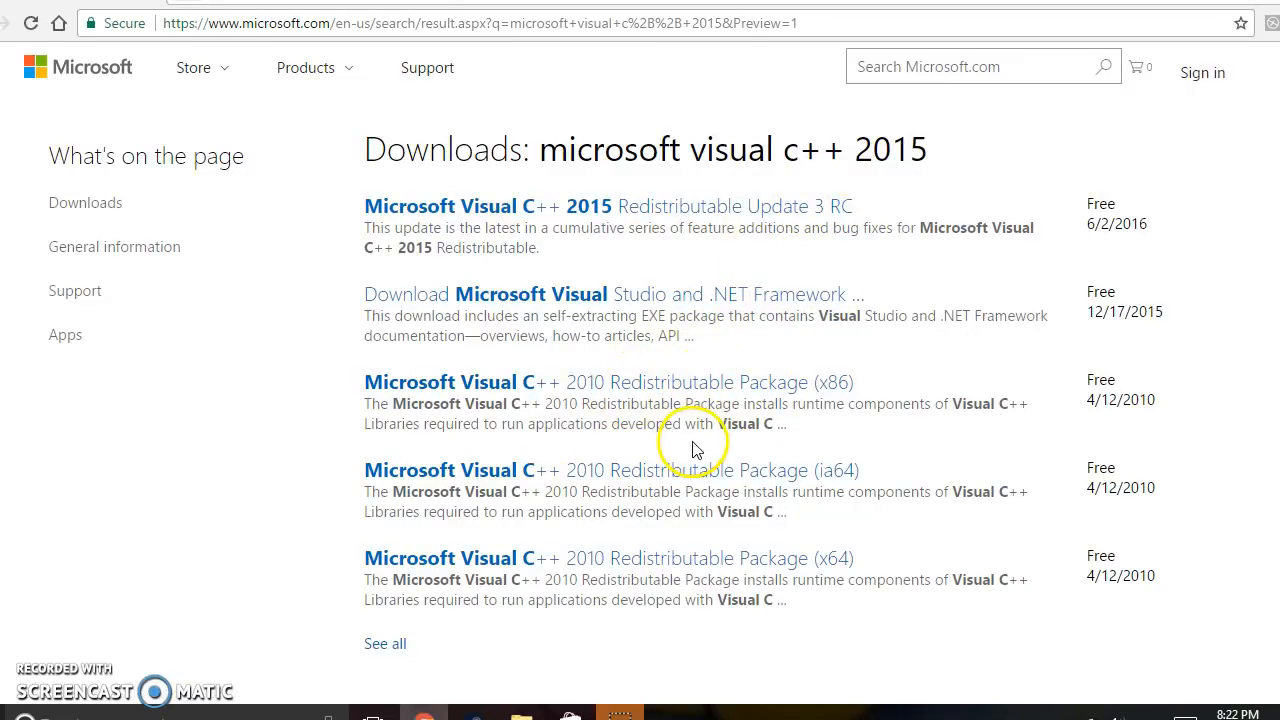
click(384, 644)
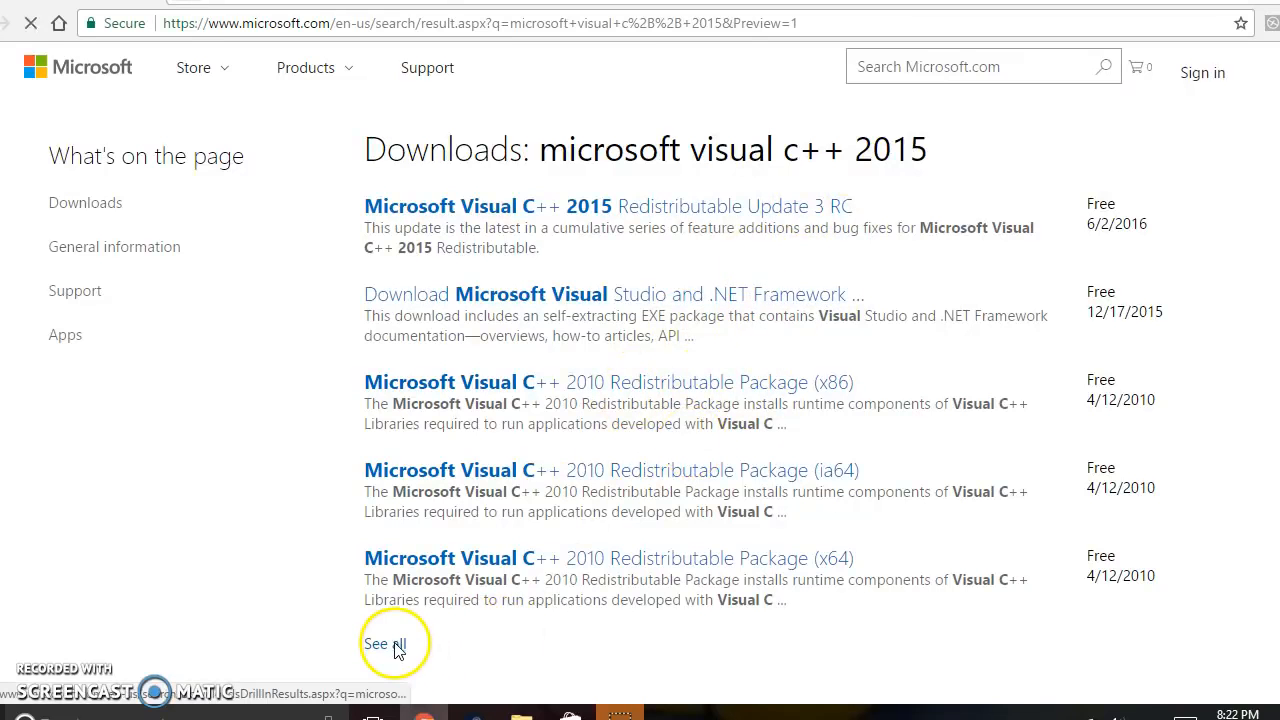
click(392, 644)
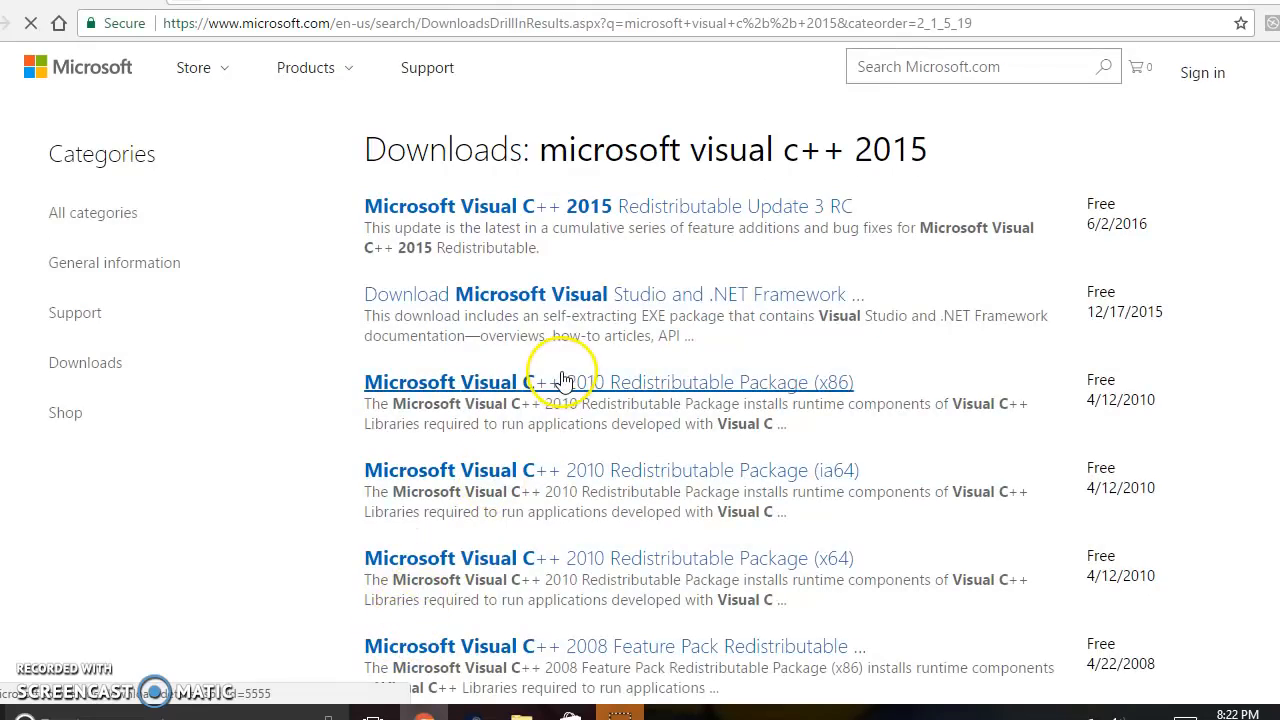
scroll(down, 3)
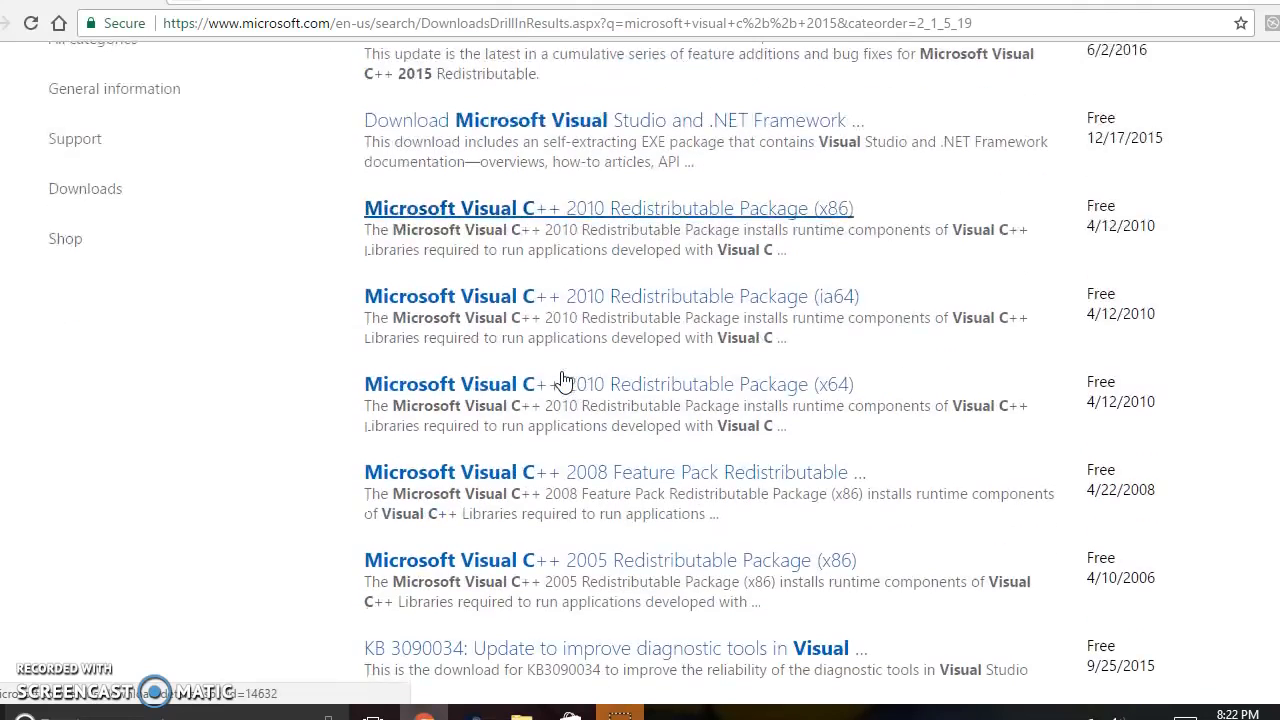
scroll(down, 3)
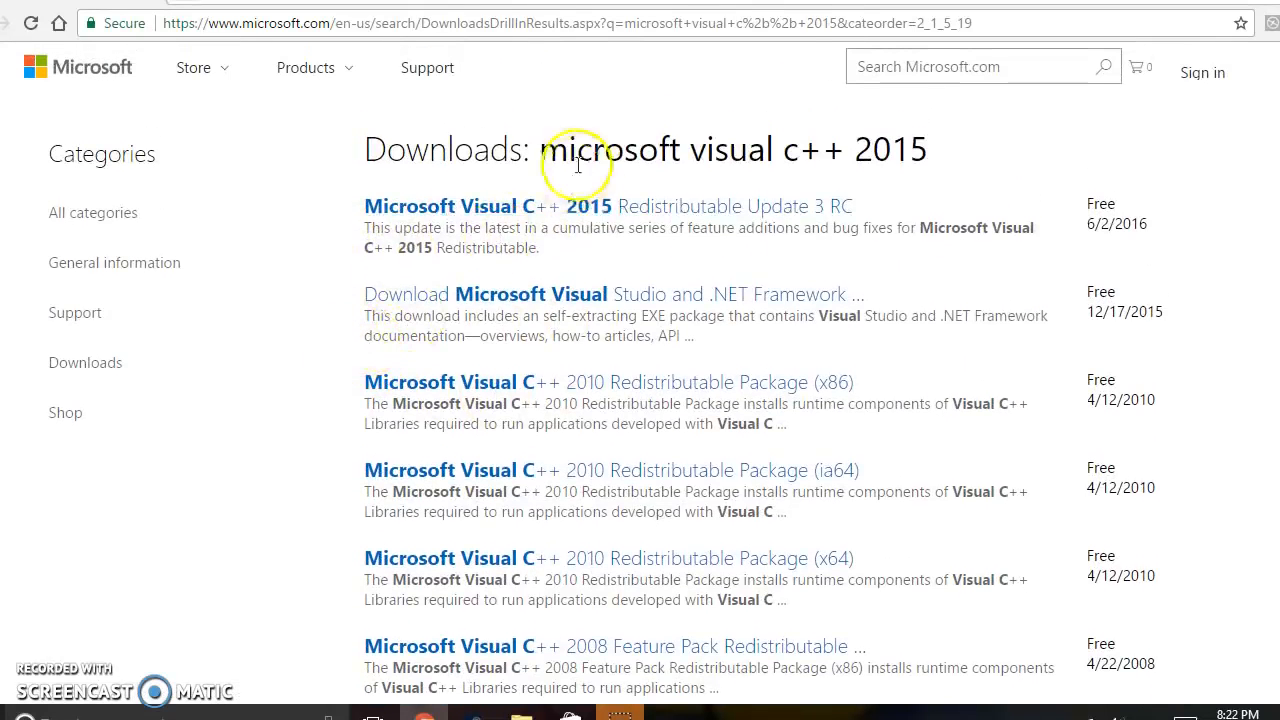
mouse_move(444, 190)
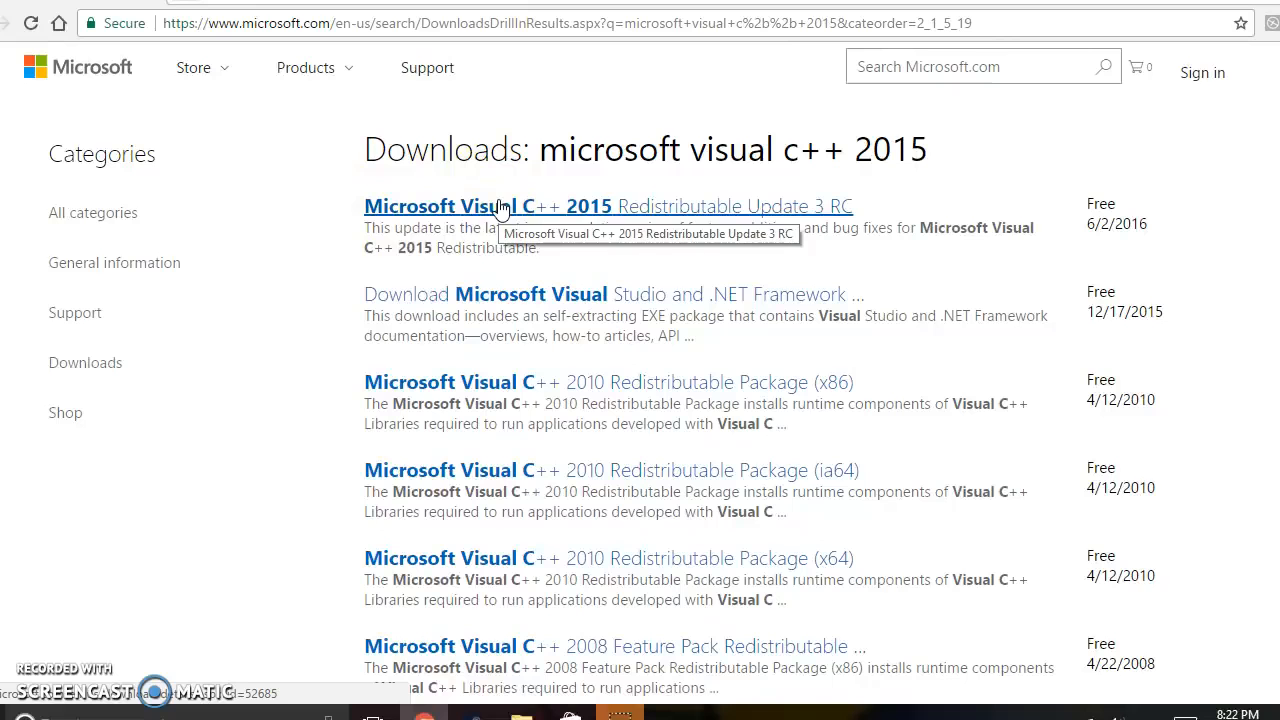
Step: From the Update 3 RC page, download to list vc_redist.x64.exe and vc_redist.x86.exe
click(498, 206)
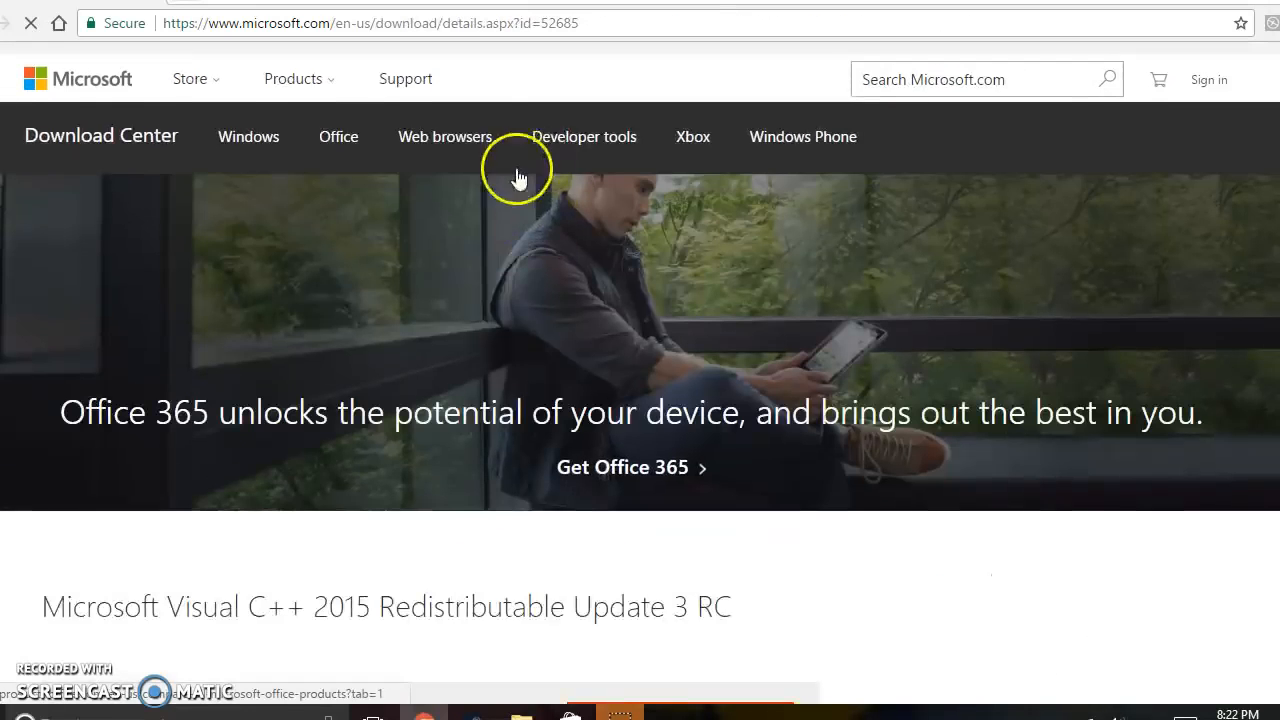
scroll(down, 3)
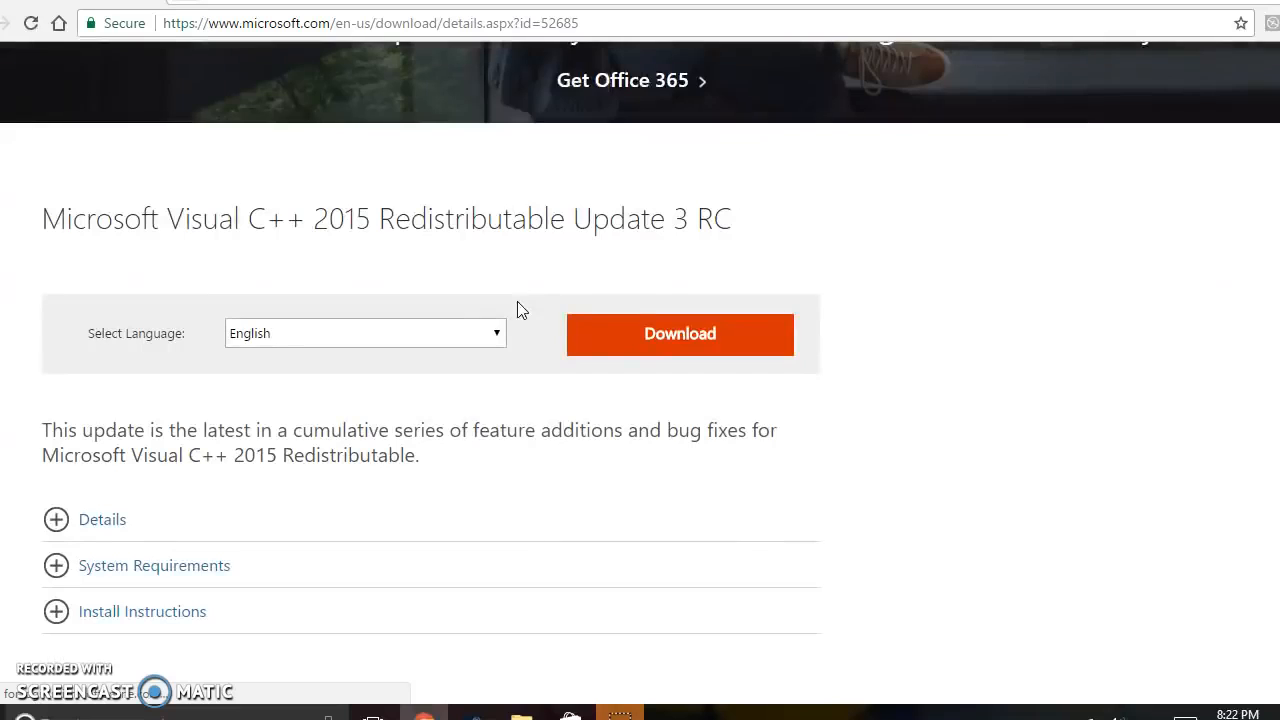
click(680, 334)
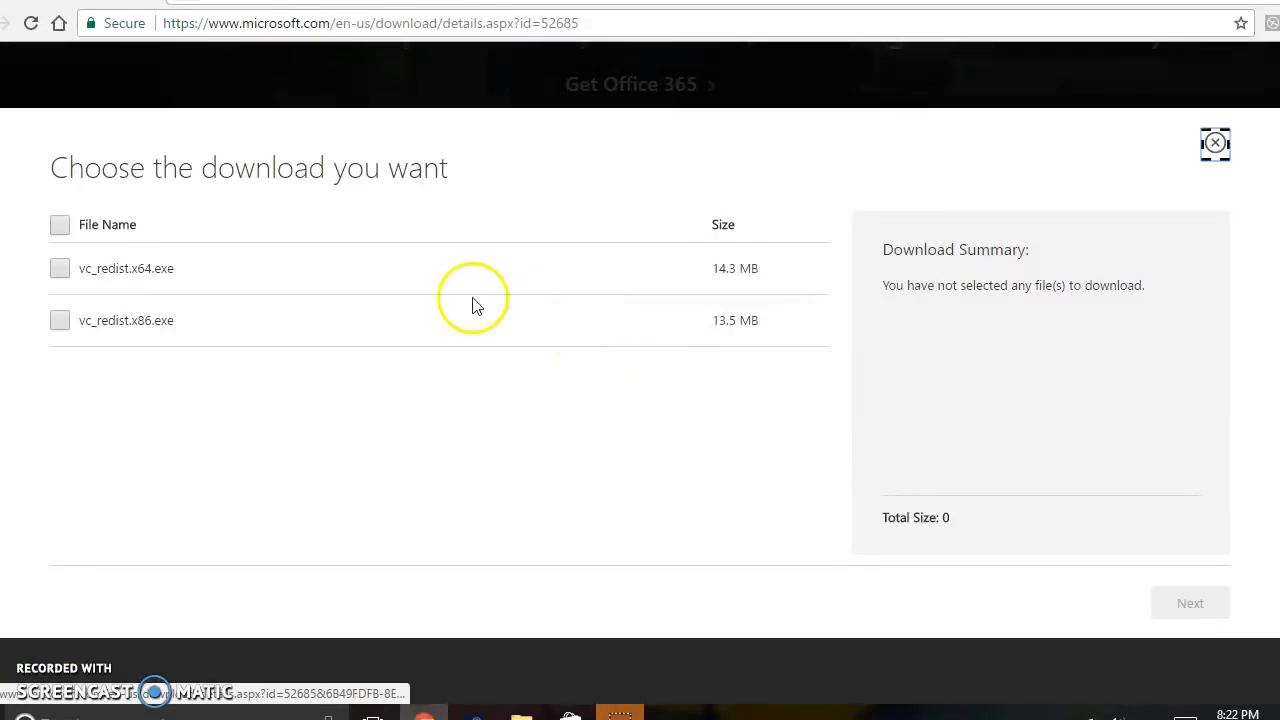
mouse_move(170, 292)
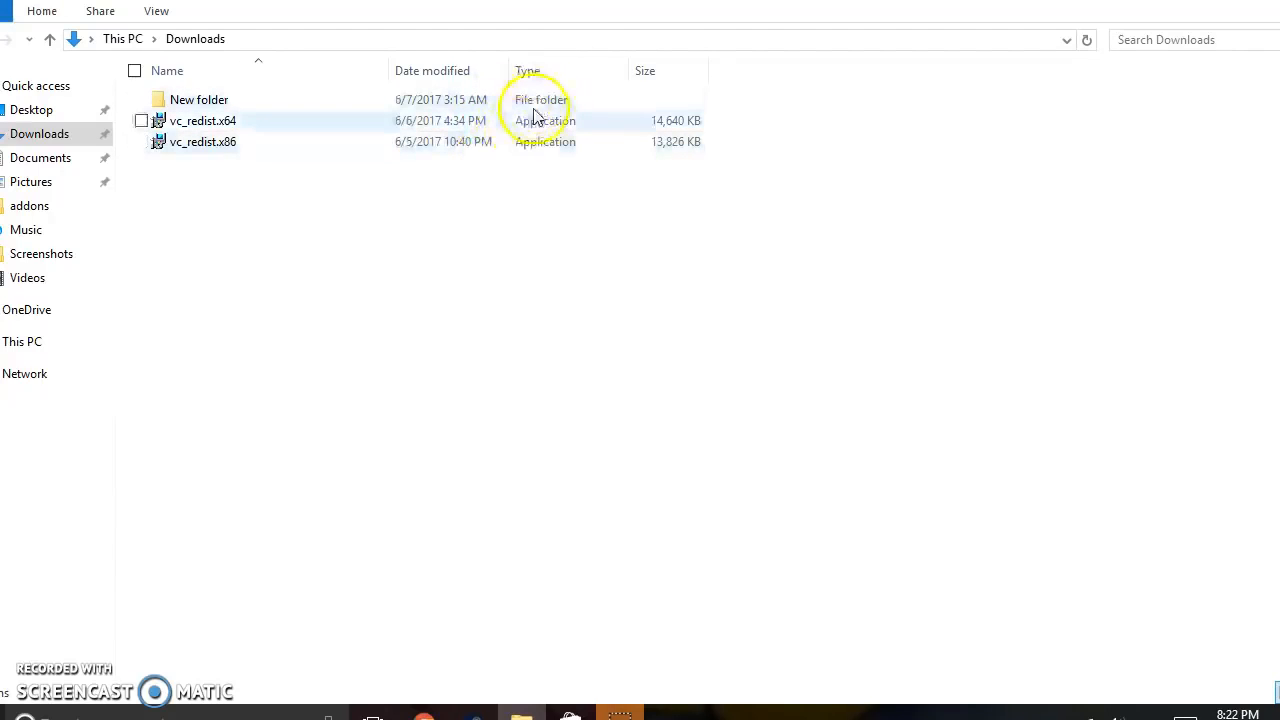
Step: View the Downloads folder with vc_redist.x64 and vc_redist.x86, then return to the desktop
click(628, 234)
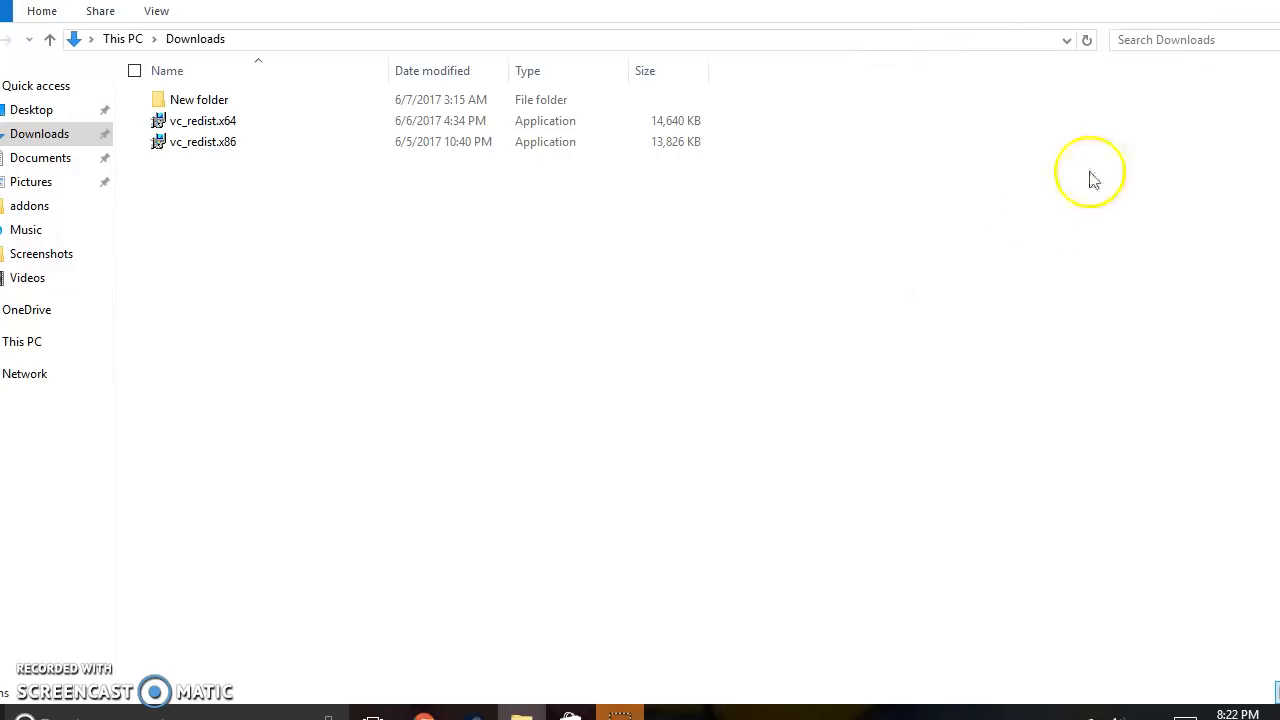
click(20, 716)
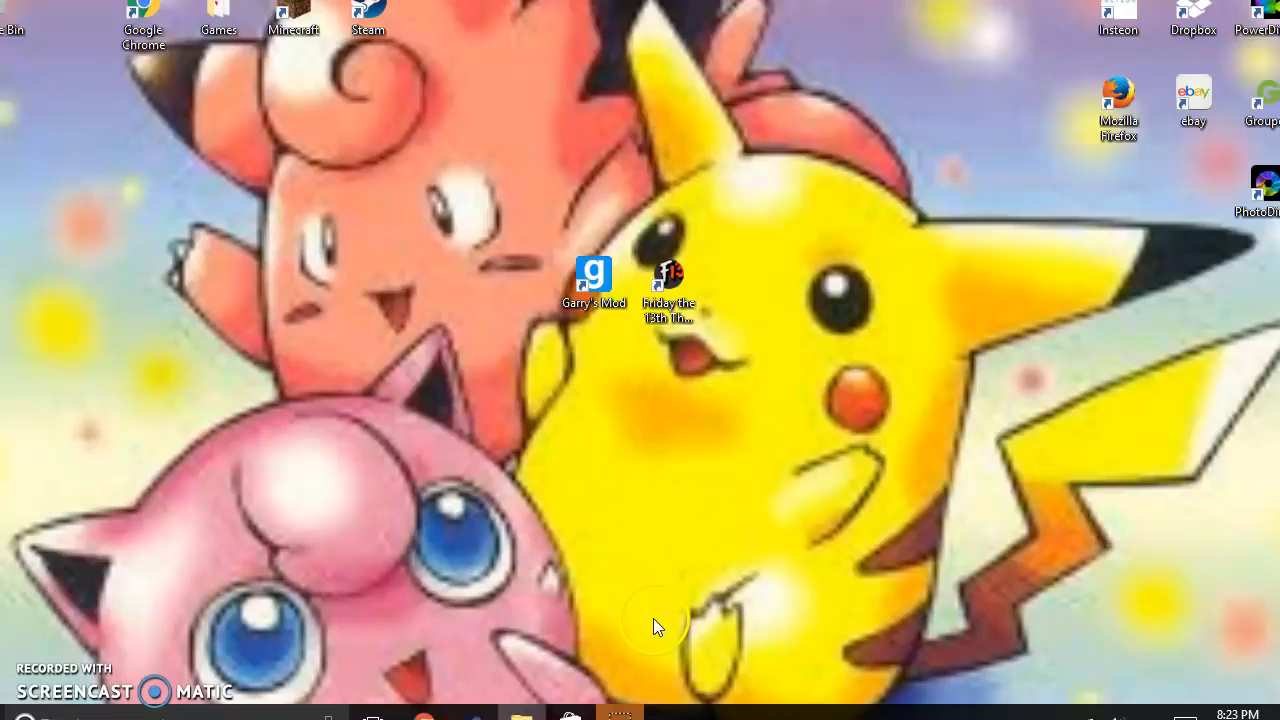
mouse_move(220, 616)
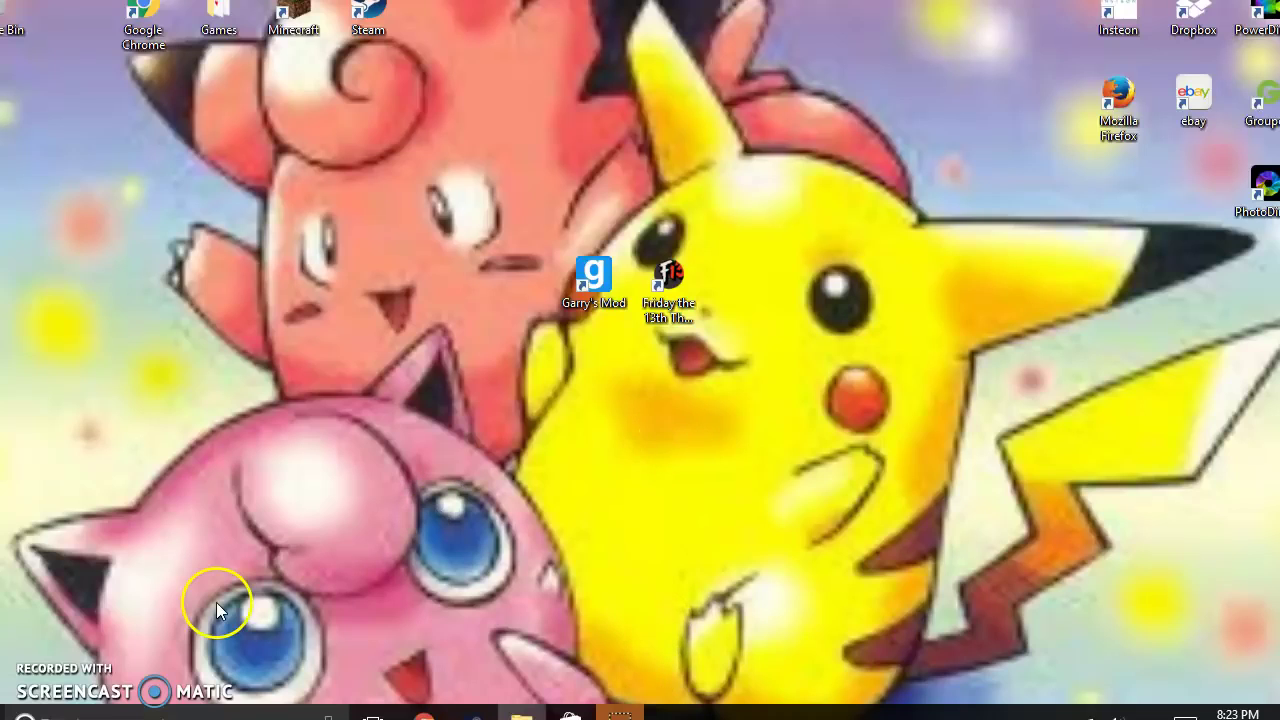
mouse_move(270, 438)
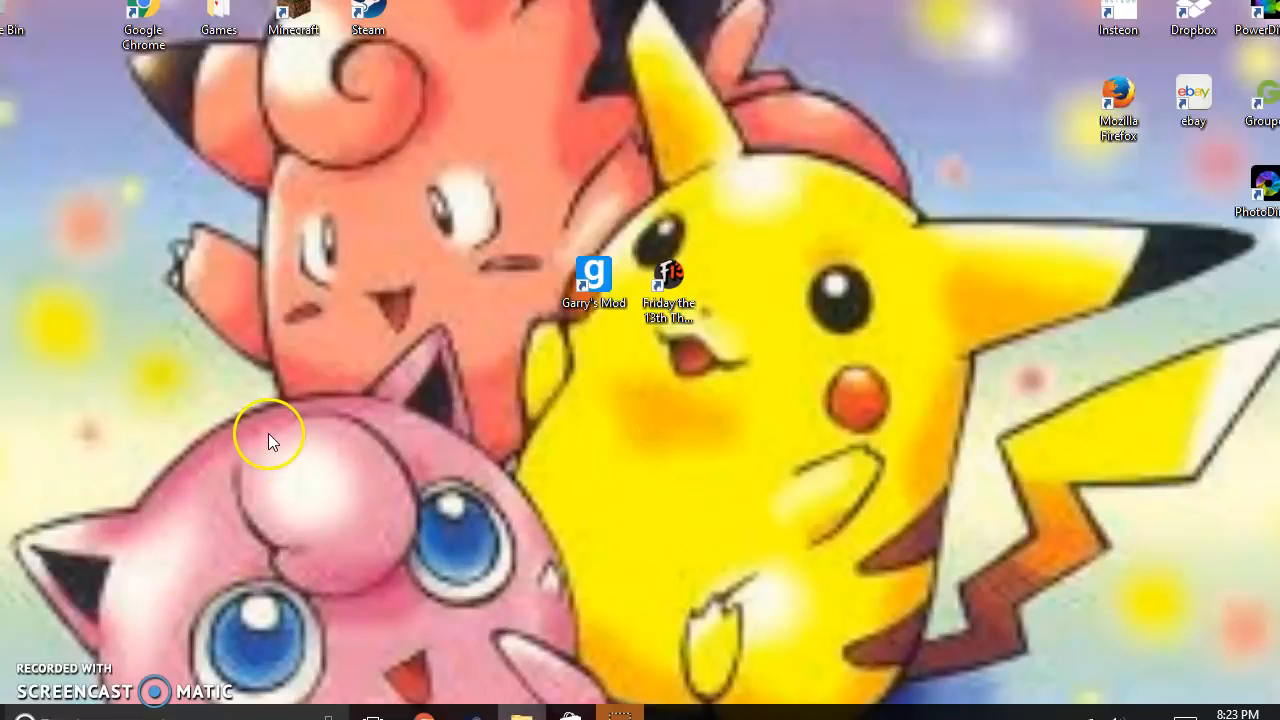
mouse_move(46, 682)
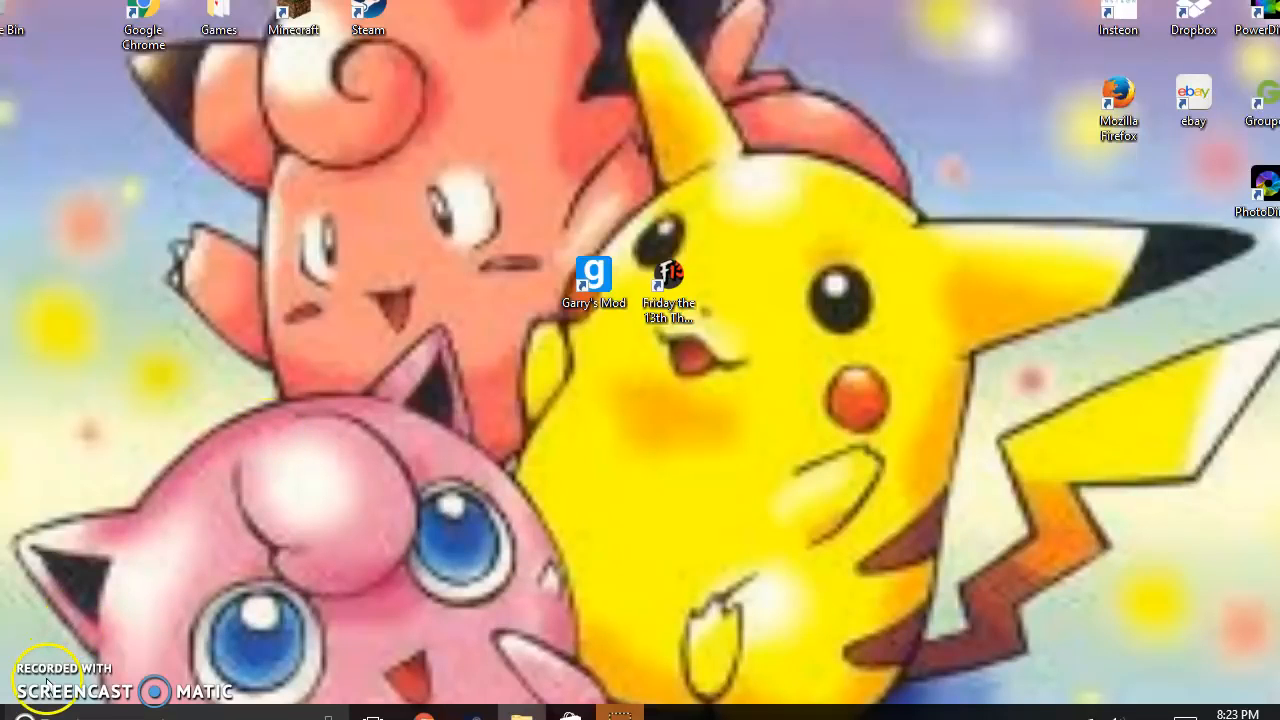